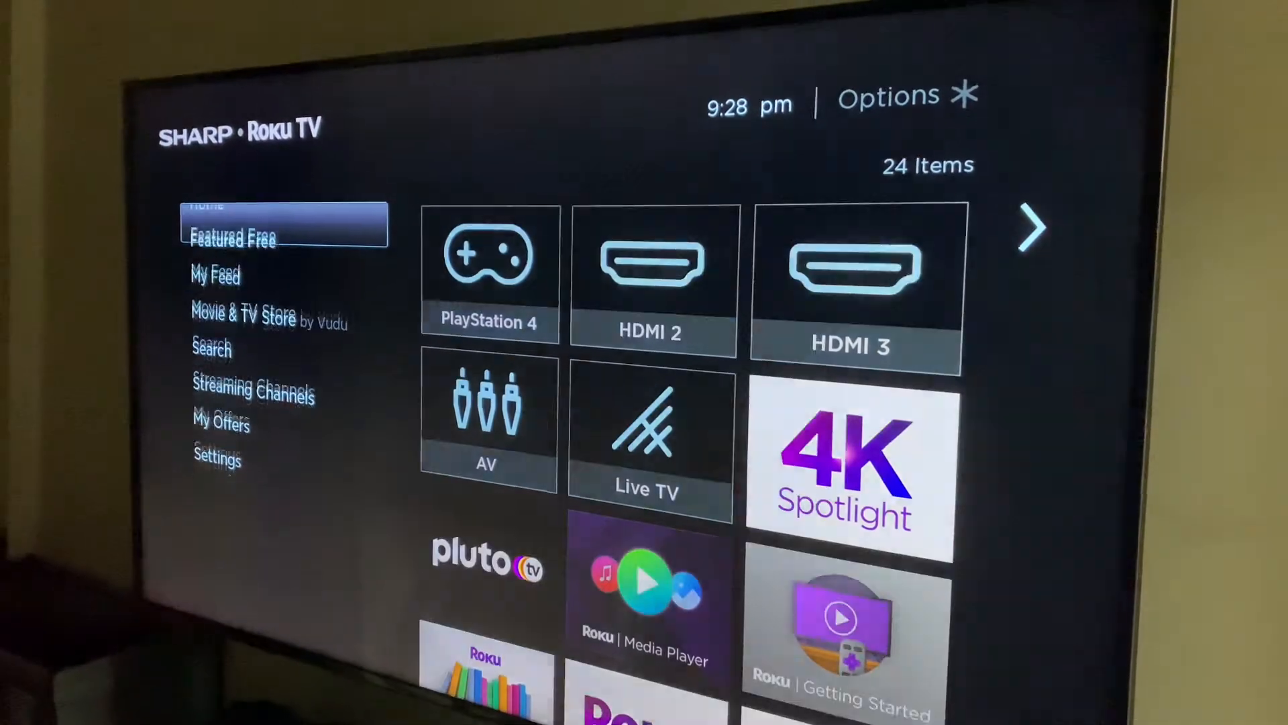
Navigate from the home screen into Settings and open its System section
{"action": "key", "text": "down"}
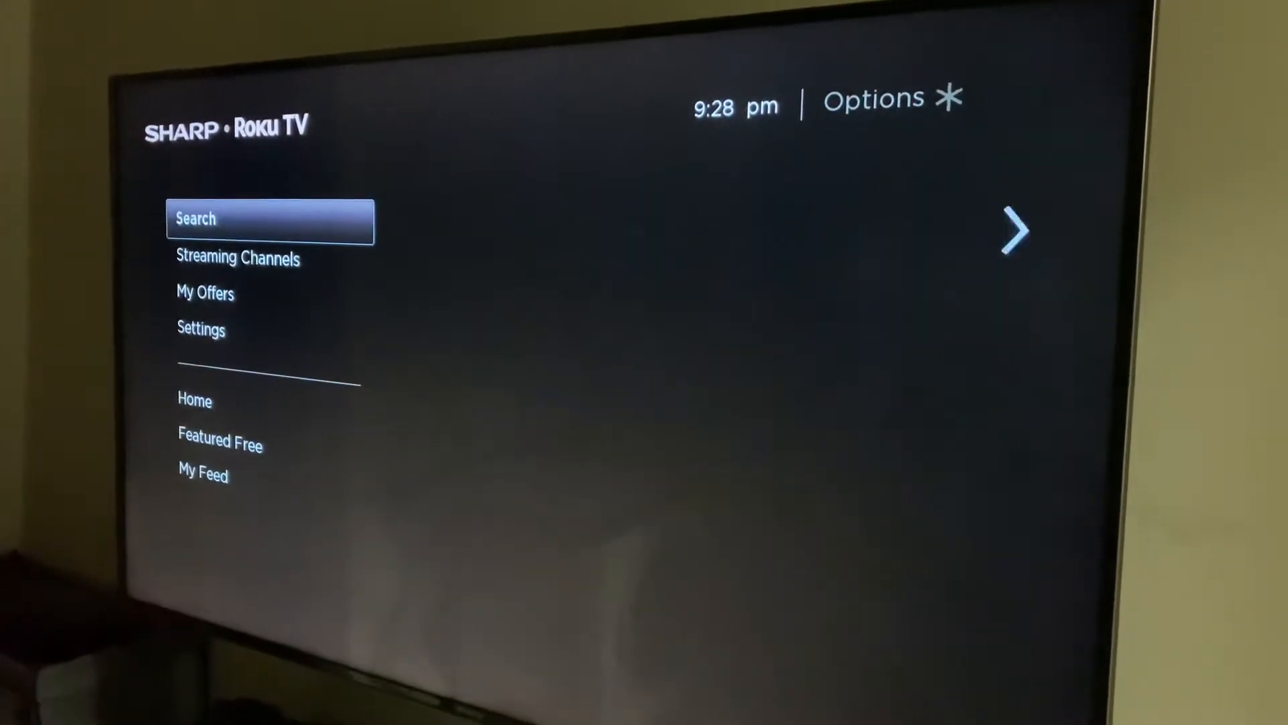
{"action": "left_click", "coordinate": [202, 329]}
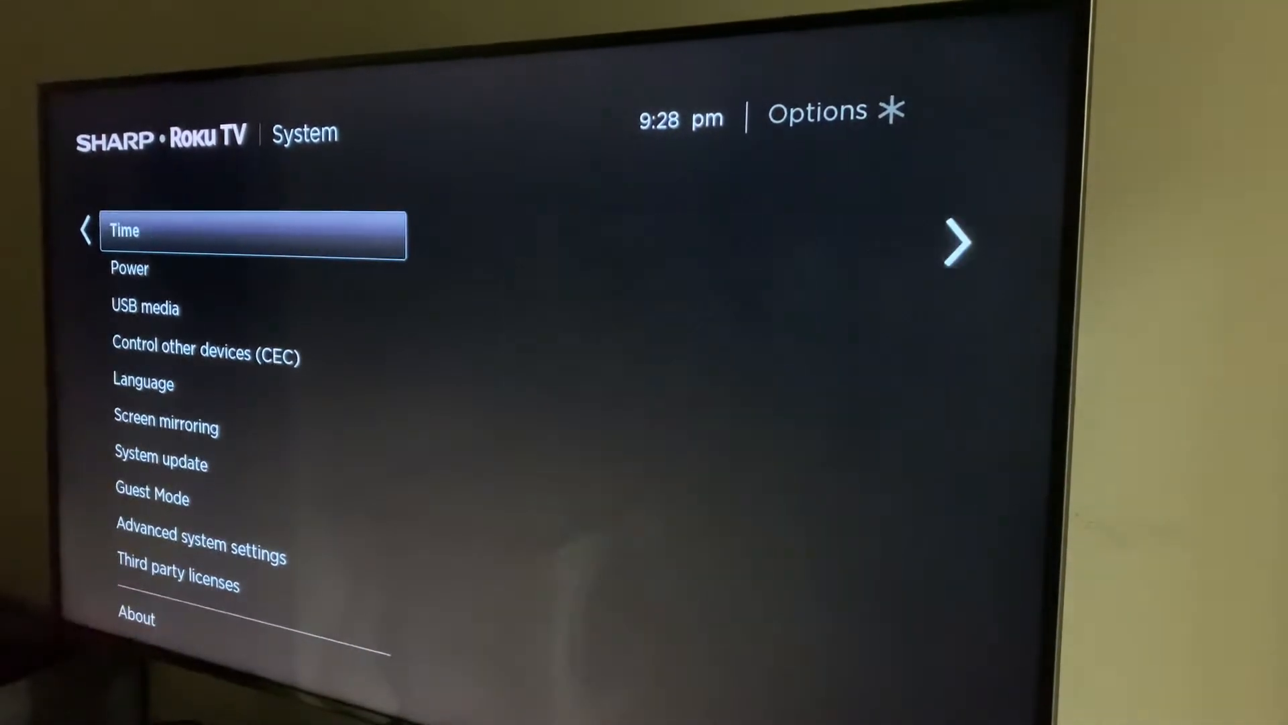
Open the System update page and select Check now to look for new software
{"action": "left_click", "coordinate": [206, 354]}
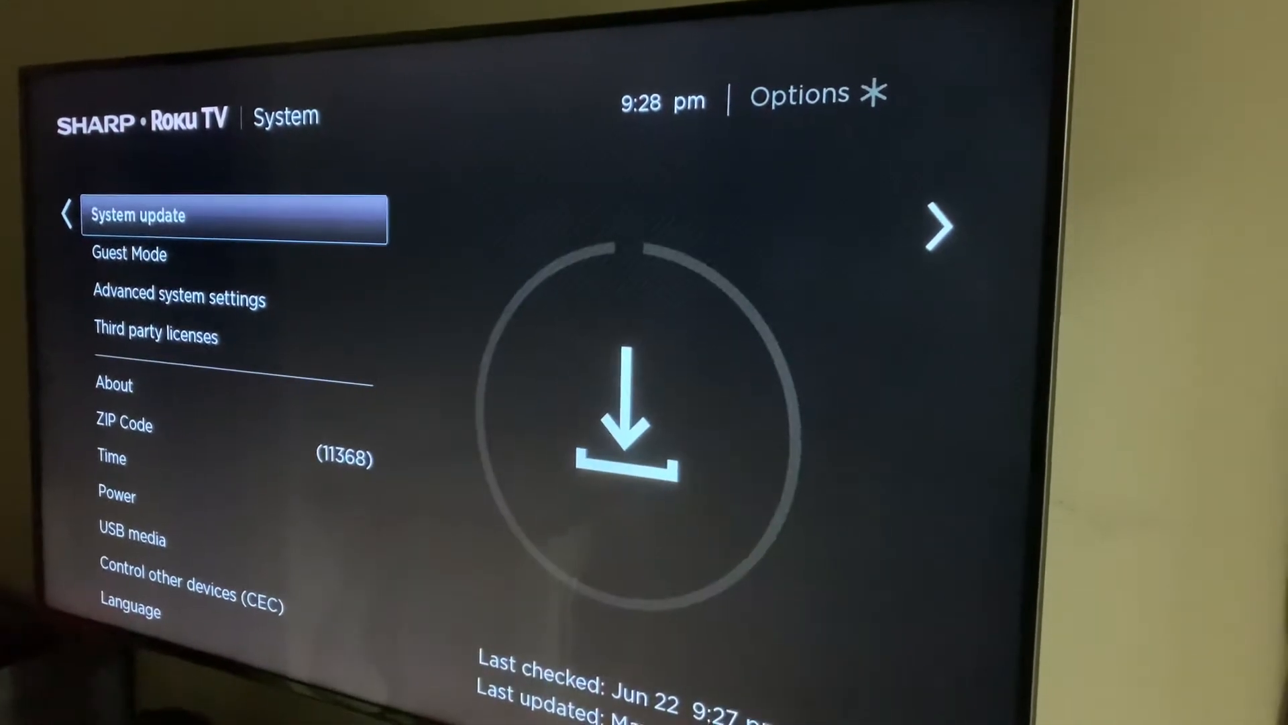
{"action": "left_click", "coordinate": [234, 215]}
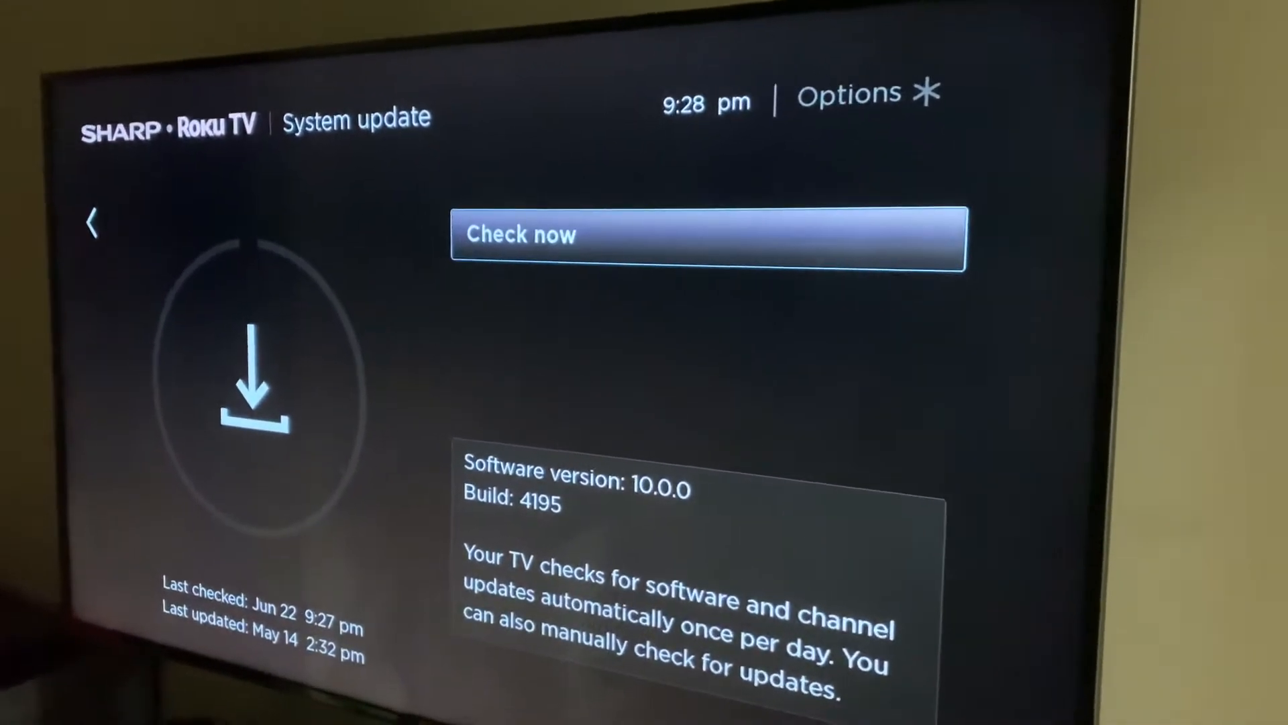
{"action": "left_click", "coordinate": [706, 237]}
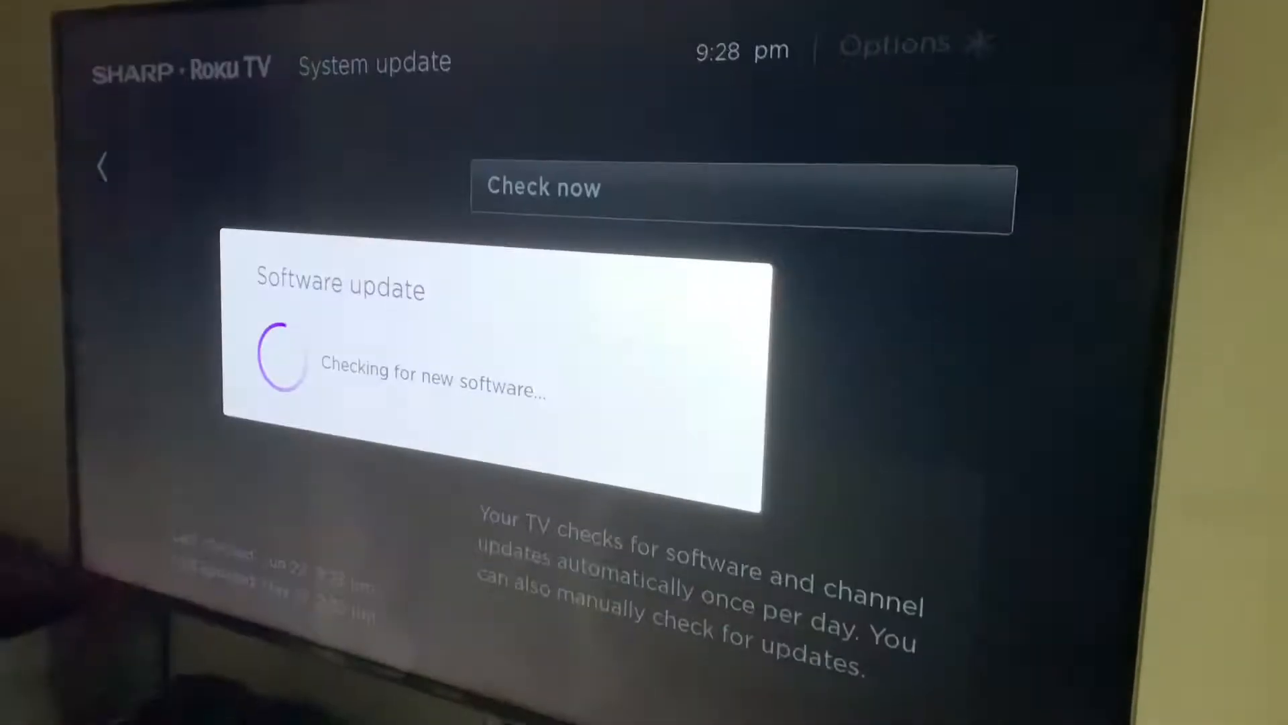